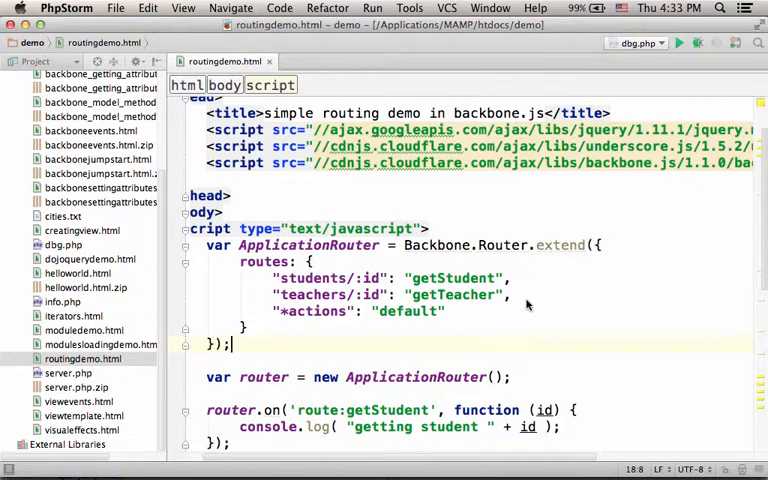
mouse_move(240, 262)
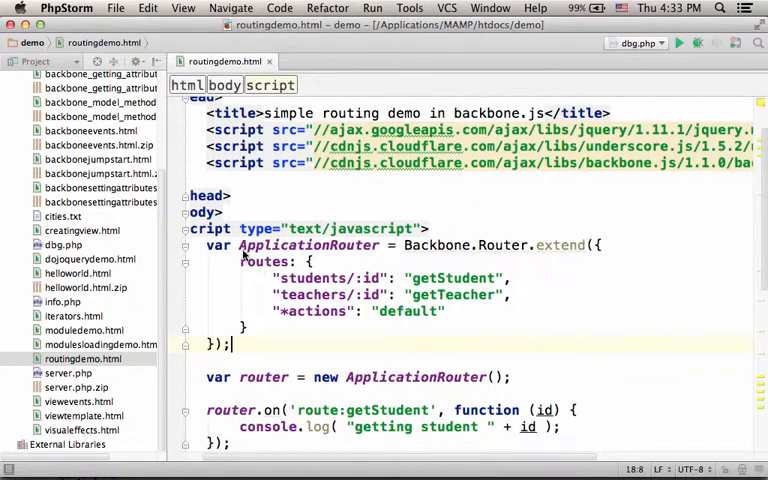
- Review the teachers/:id route and its getTeacher handler in routingdemo.html
left_click_drag(404, 244, 568, 244)
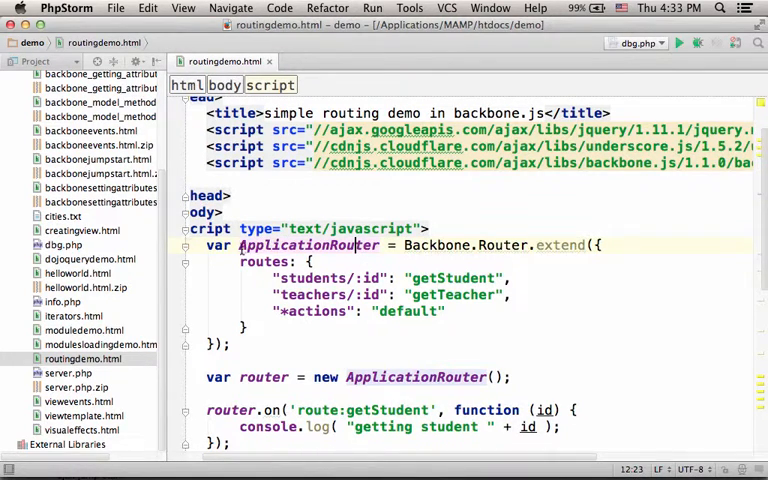
double_click(308, 244)
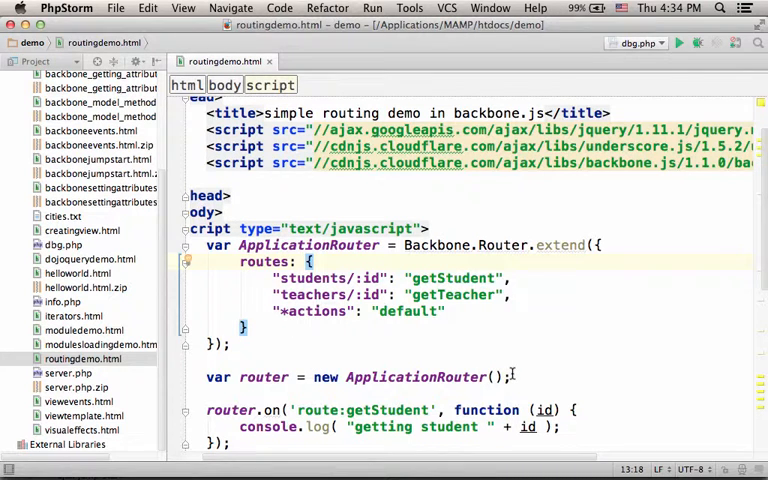
double_click(324, 278)
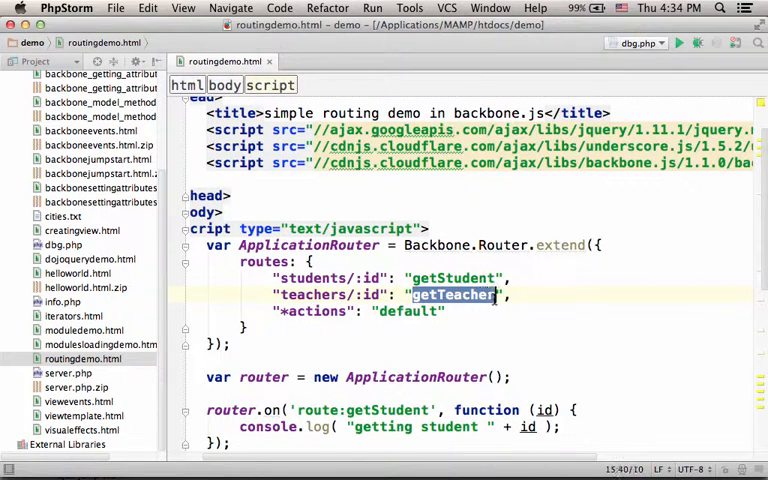
scroll("down", 3)
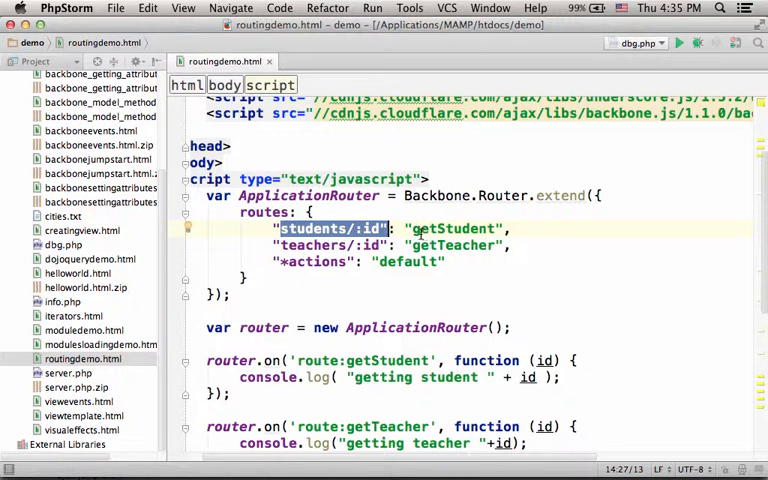
- Review the students/:id and *actions catch-all routes, then trigger the teacher 678 and something-else links in Chrome
double_click(450, 228)
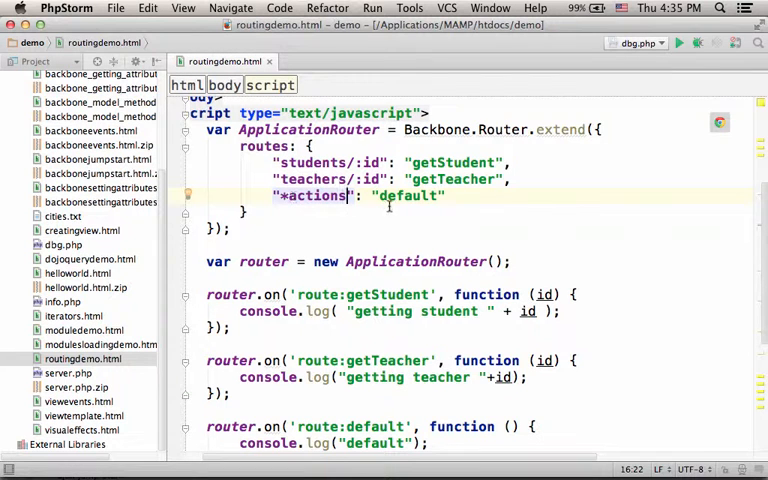
double_click(408, 196)
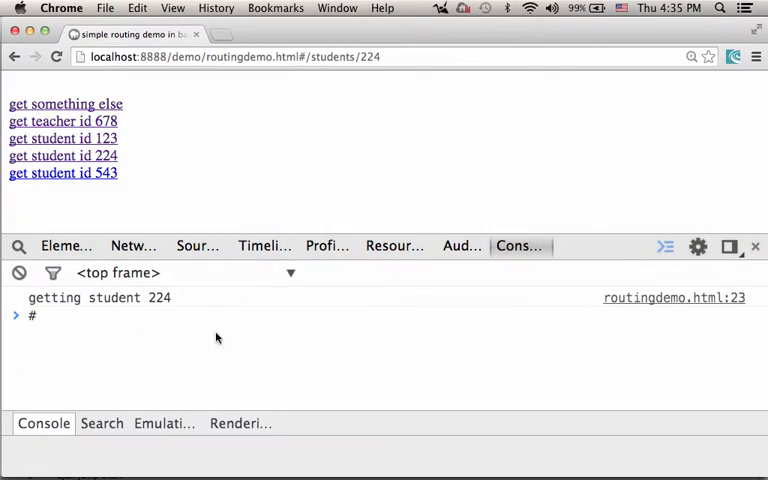
left_click(56, 56)
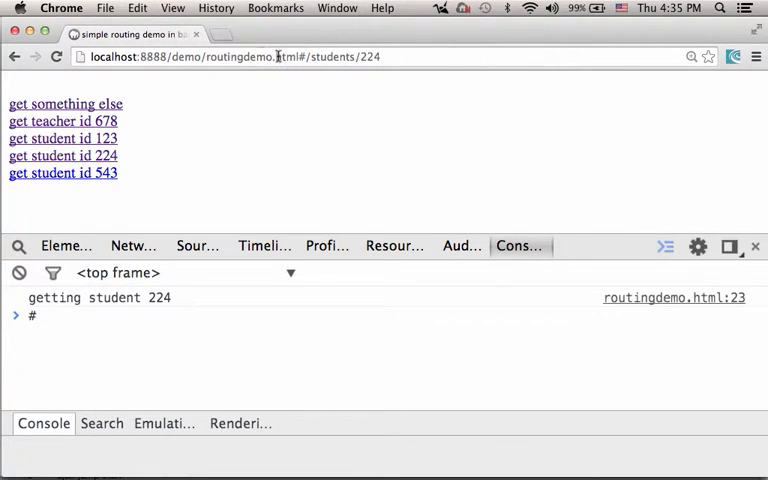
left_click(300, 56)
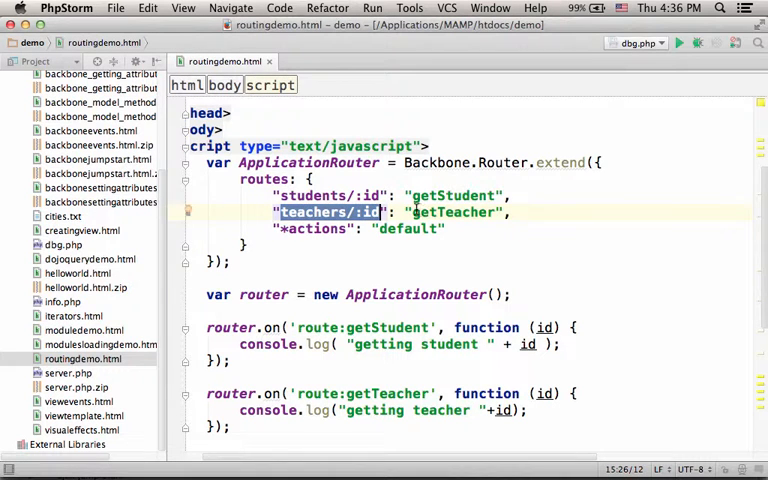
- Check the Console for the 'getting teacher 678' and 'default' route messages
double_click(452, 212)
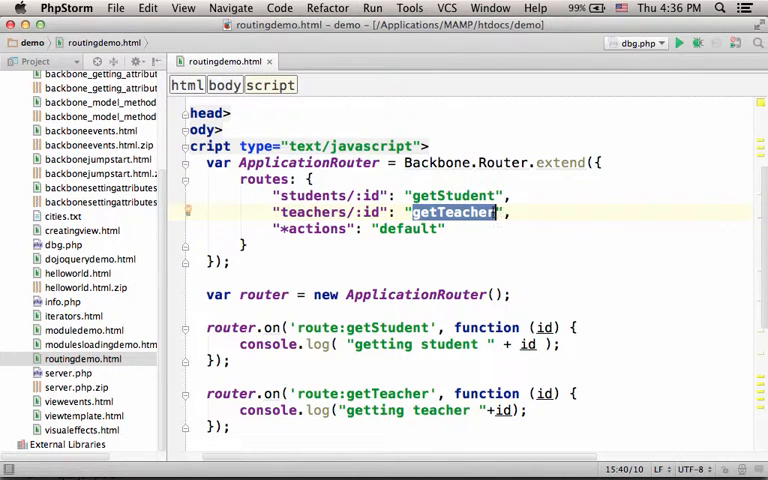
scroll("down", 3)
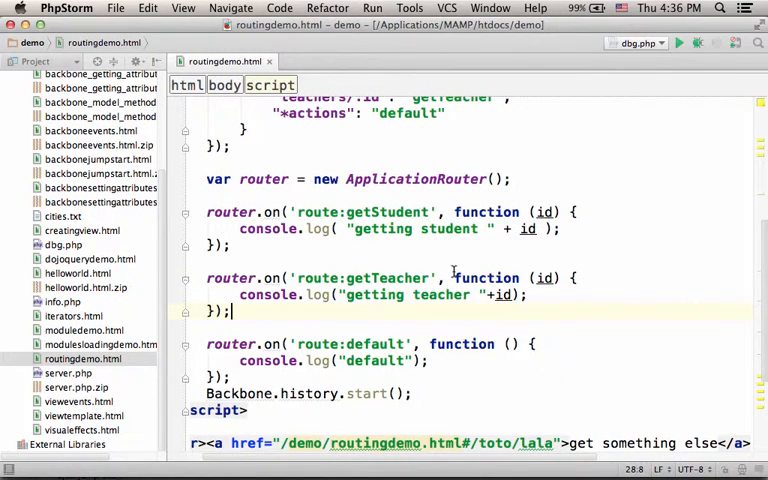
left_click_drag(454, 276, 230, 312)
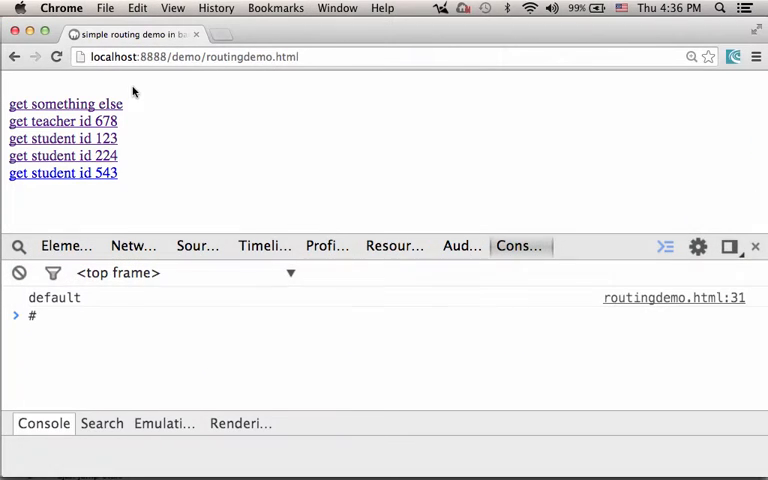
left_click(62, 120)
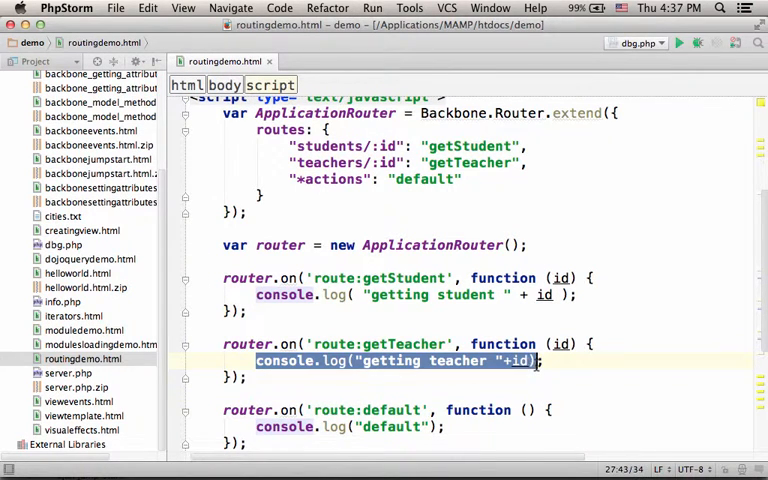
- Return to PhpStorm to review the closing Backbone.history.start() call
scroll("down", 3)
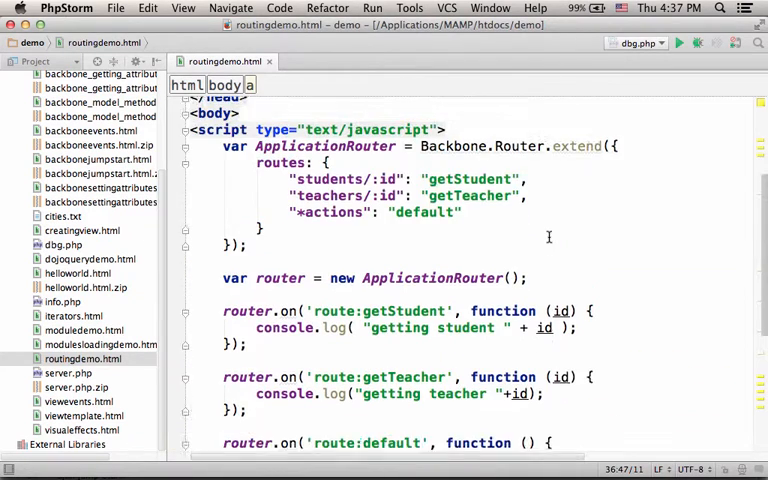
scroll("up", 3)
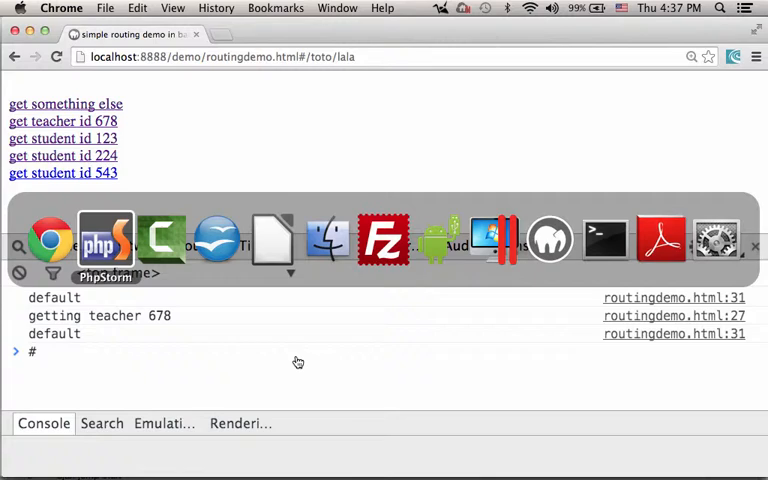
left_click(104, 240)
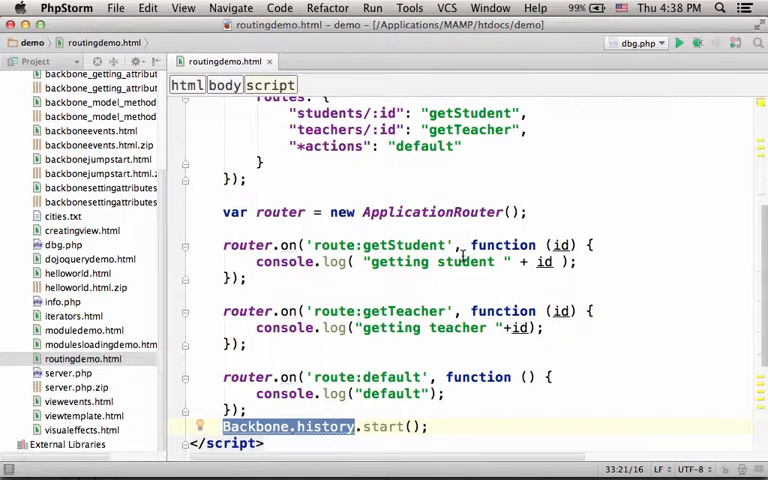
scroll("up", 3)
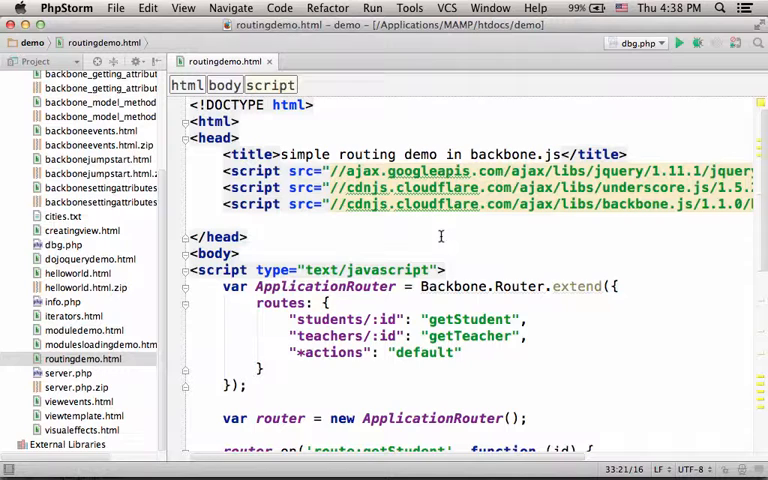